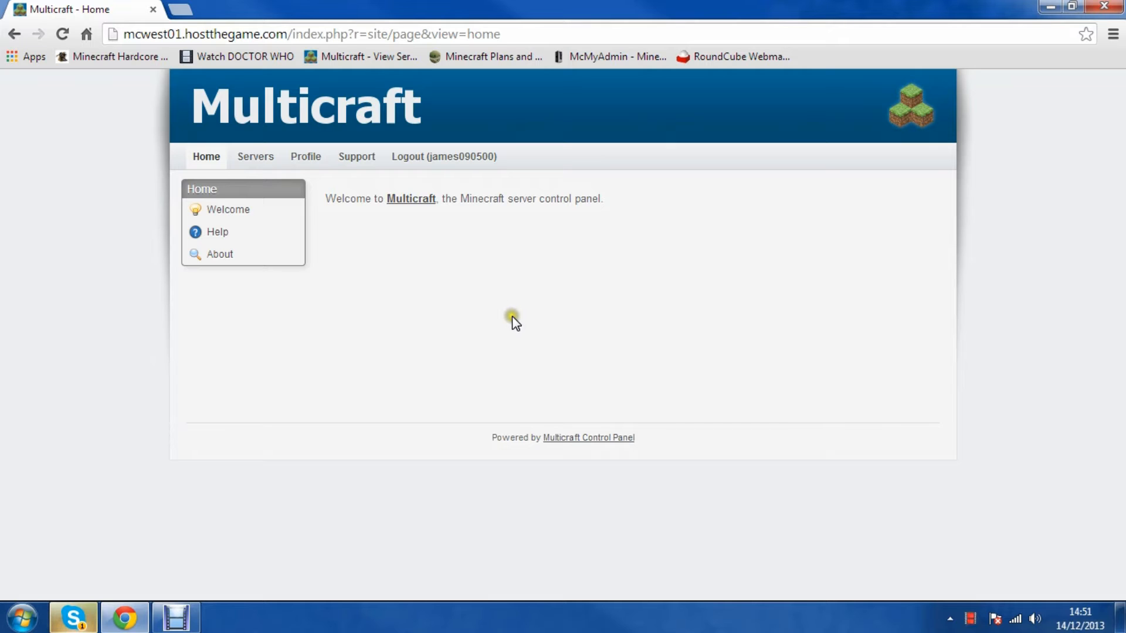
mouse_move(512, 321)
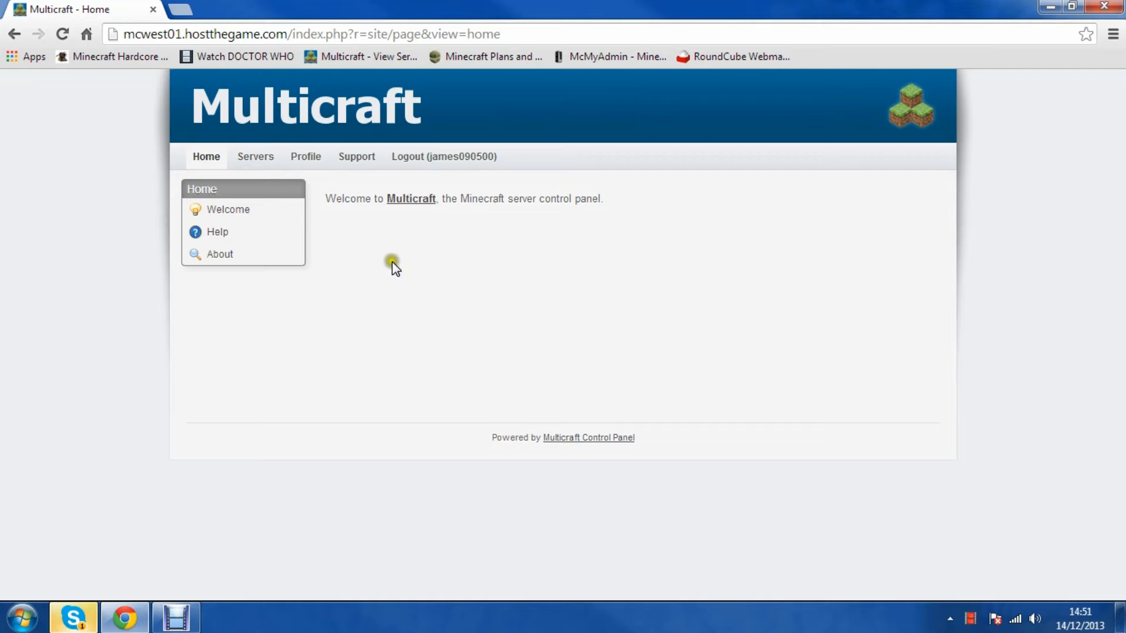
mouse_move(1031, 61)
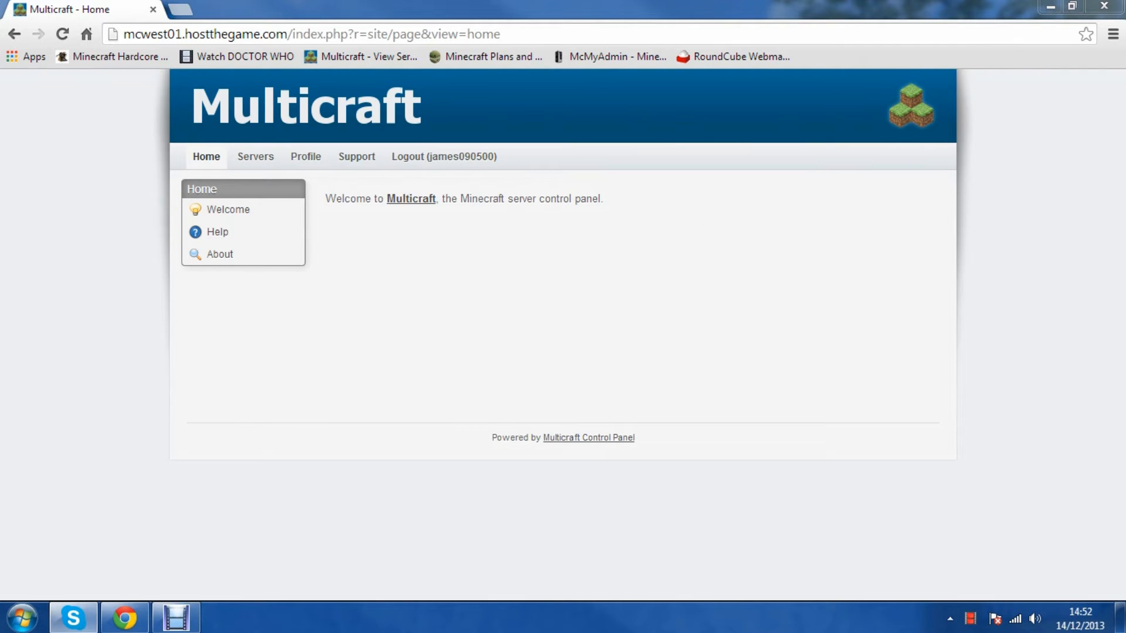
mouse_move(334, 423)
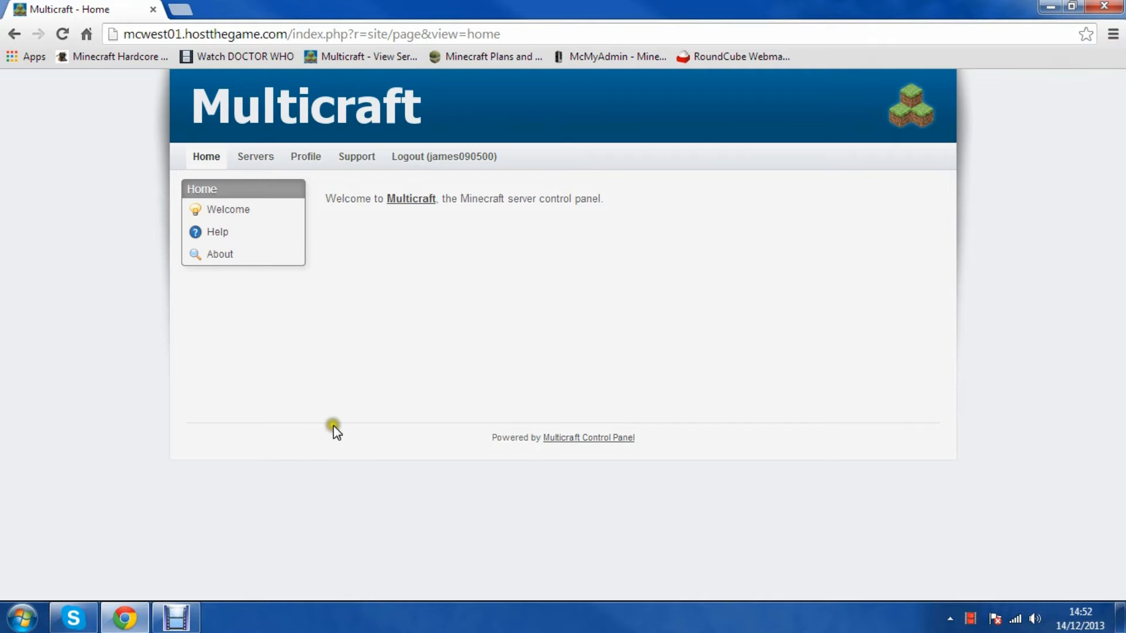
mouse_move(228, 209)
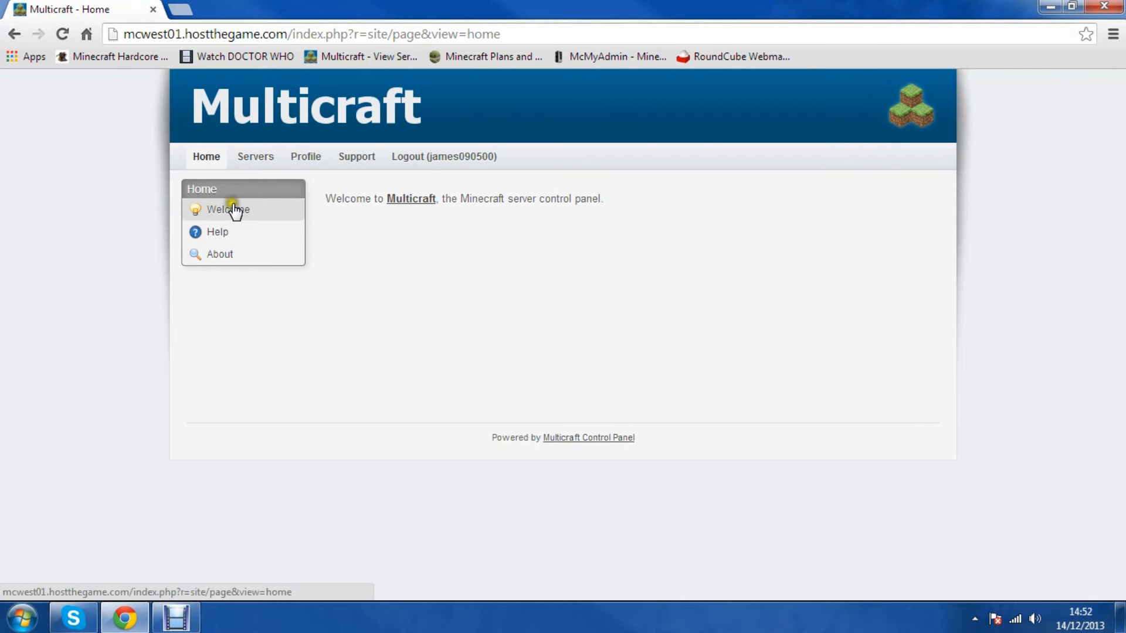
mouse_move(305, 156)
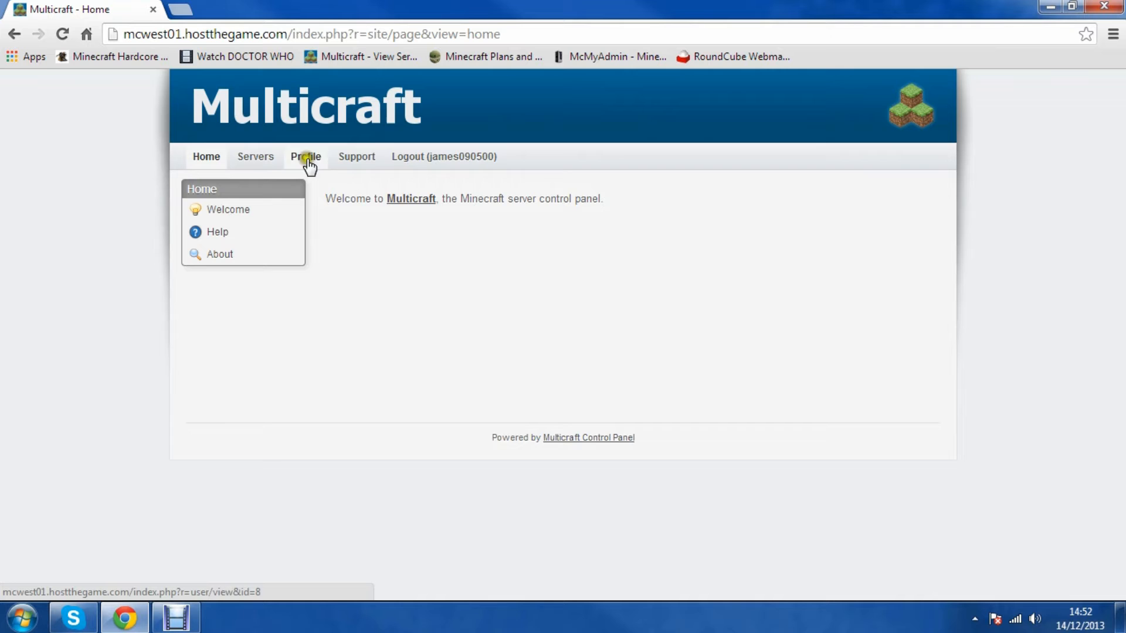
Go to the Servers list and open the GeneralMelon Official Server page.
click(254, 156)
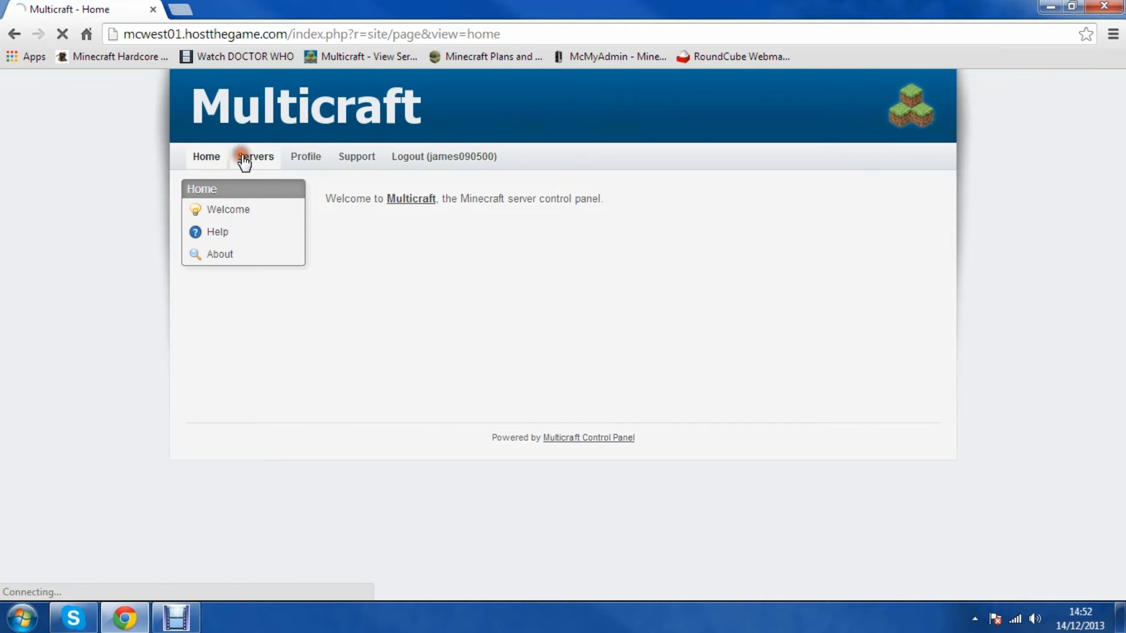
click(254, 156)
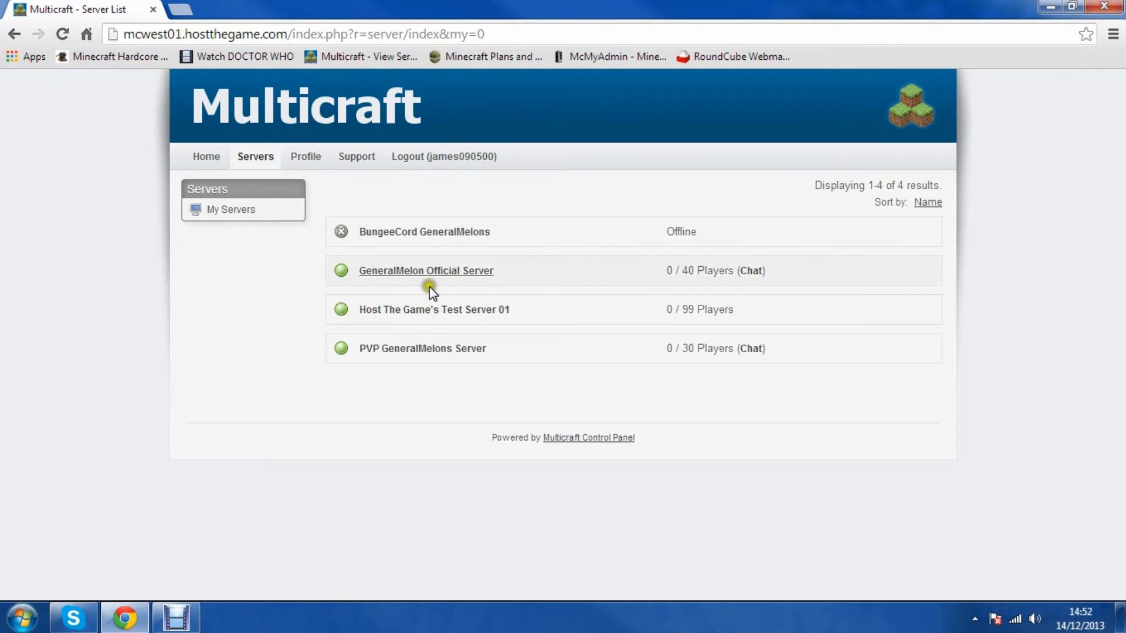
click(425, 271)
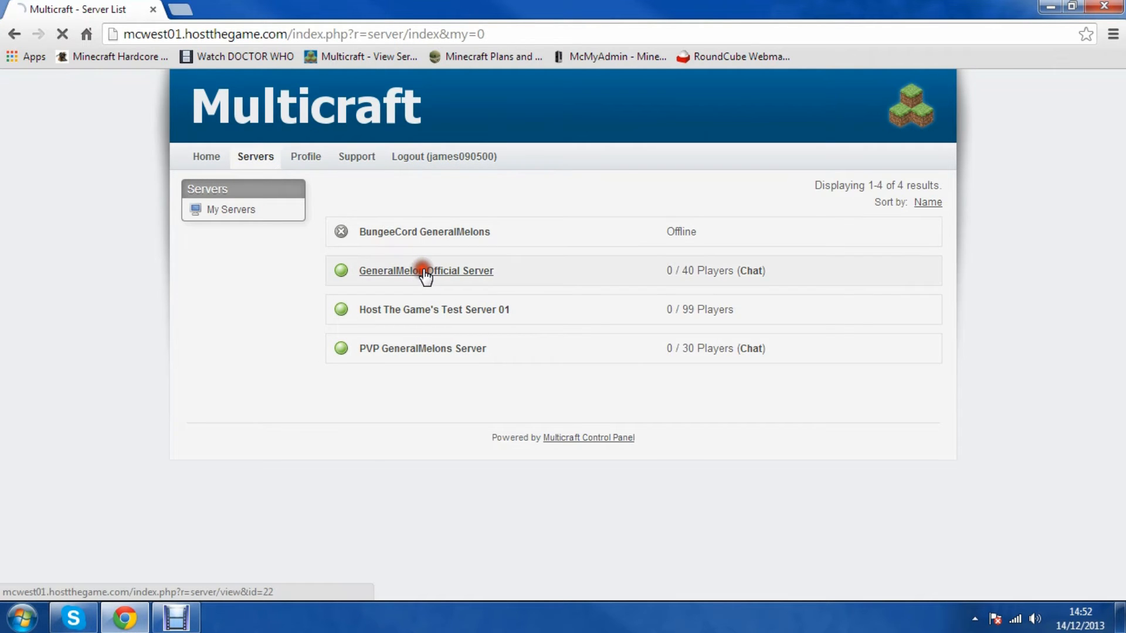
click(425, 271)
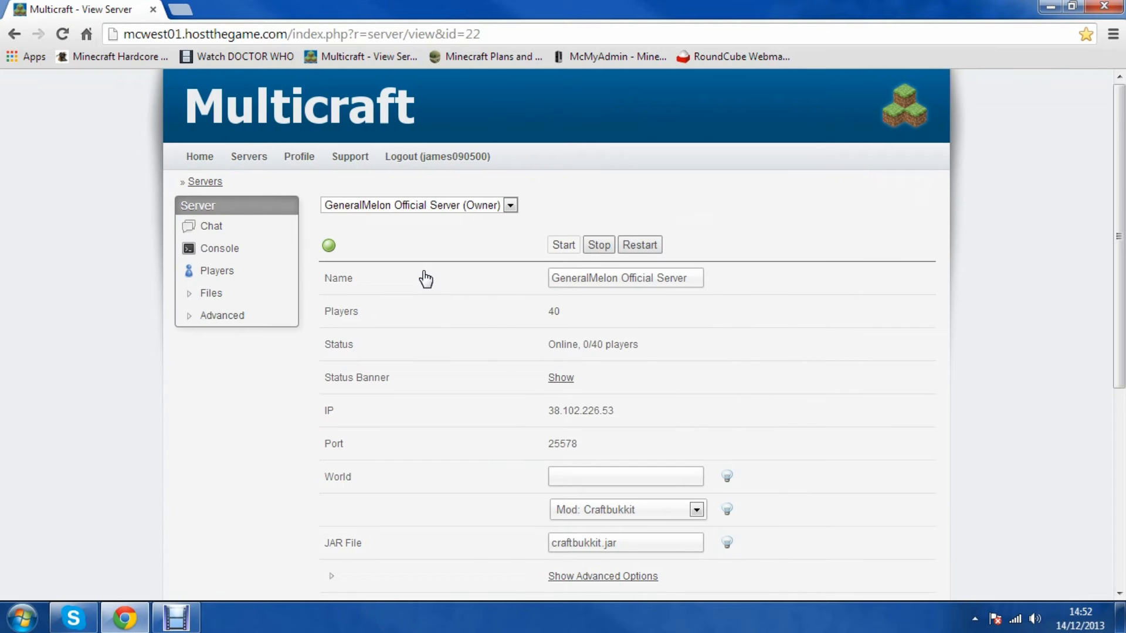
Expand the server's Files menu and open FTP File Access.
scroll(down, 3)
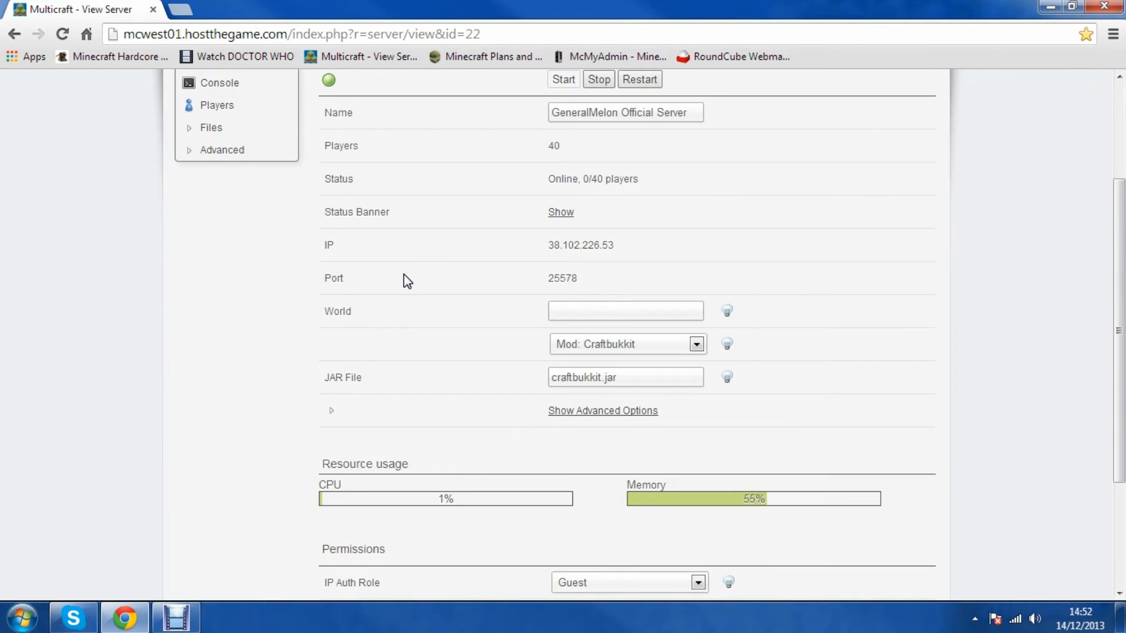
click(209, 127)
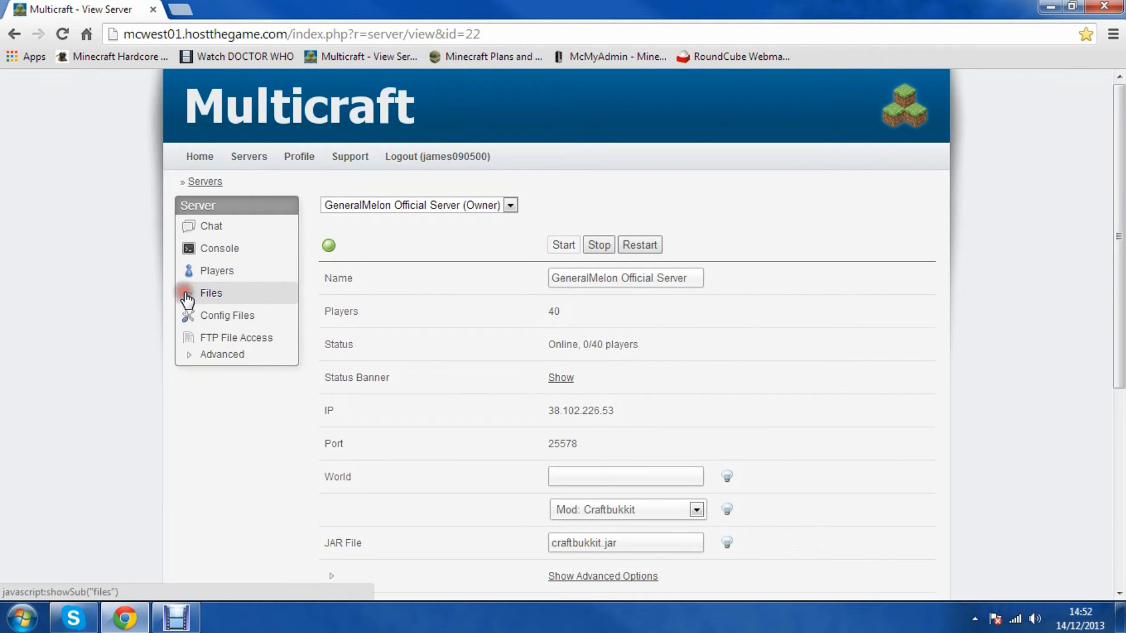
click(210, 293)
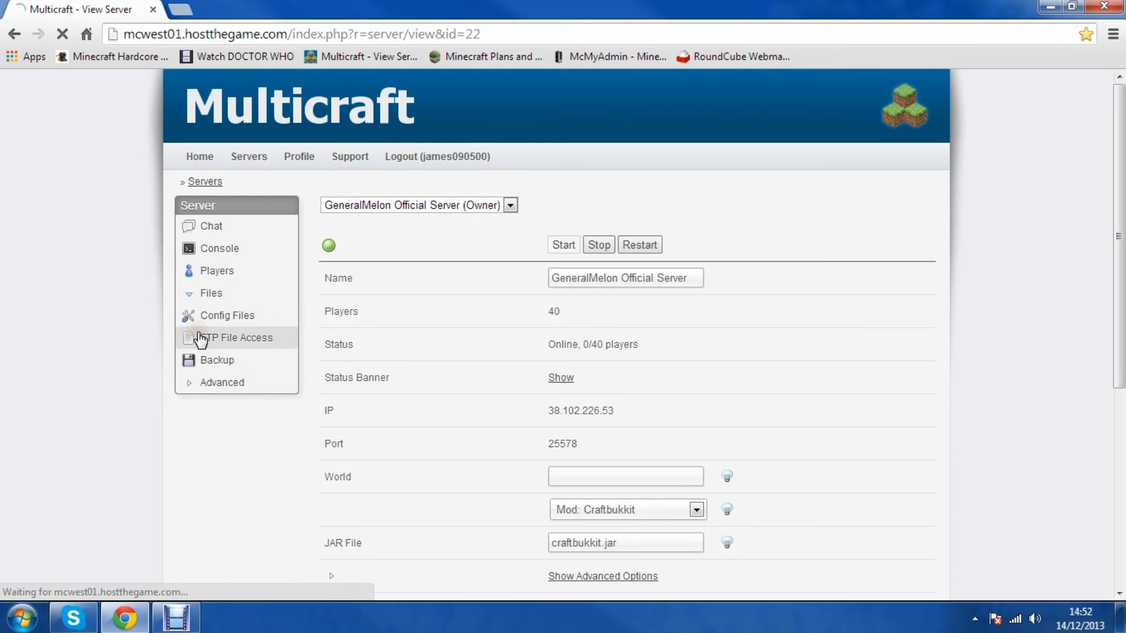
View the FTP login page showing host address, port 21 and FTP username.
click(236, 338)
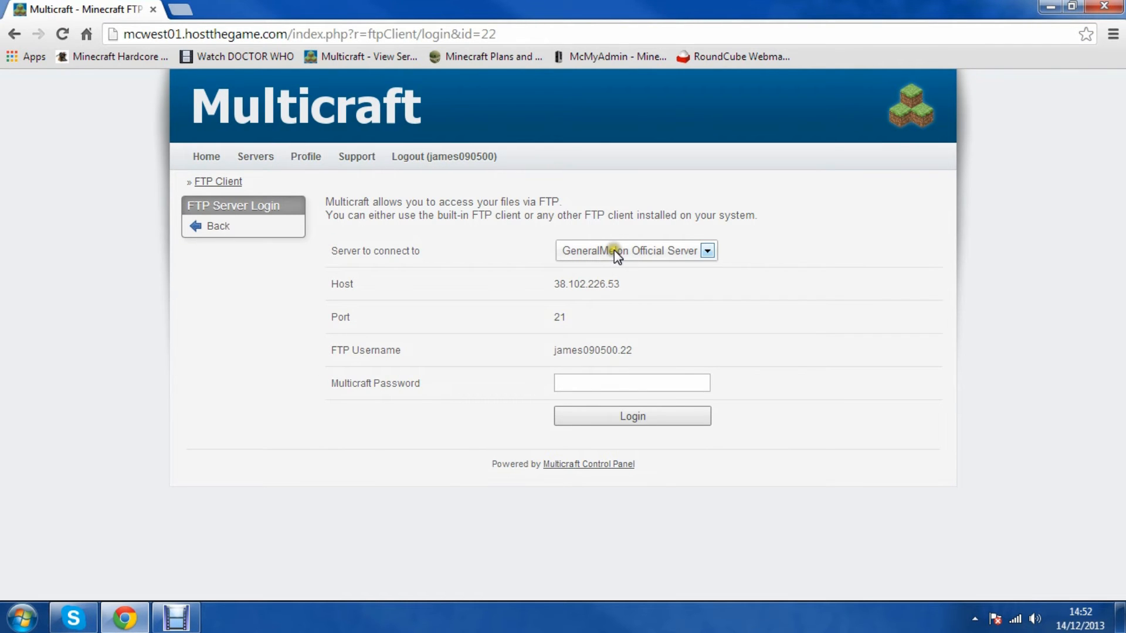
mouse_move(56, 302)
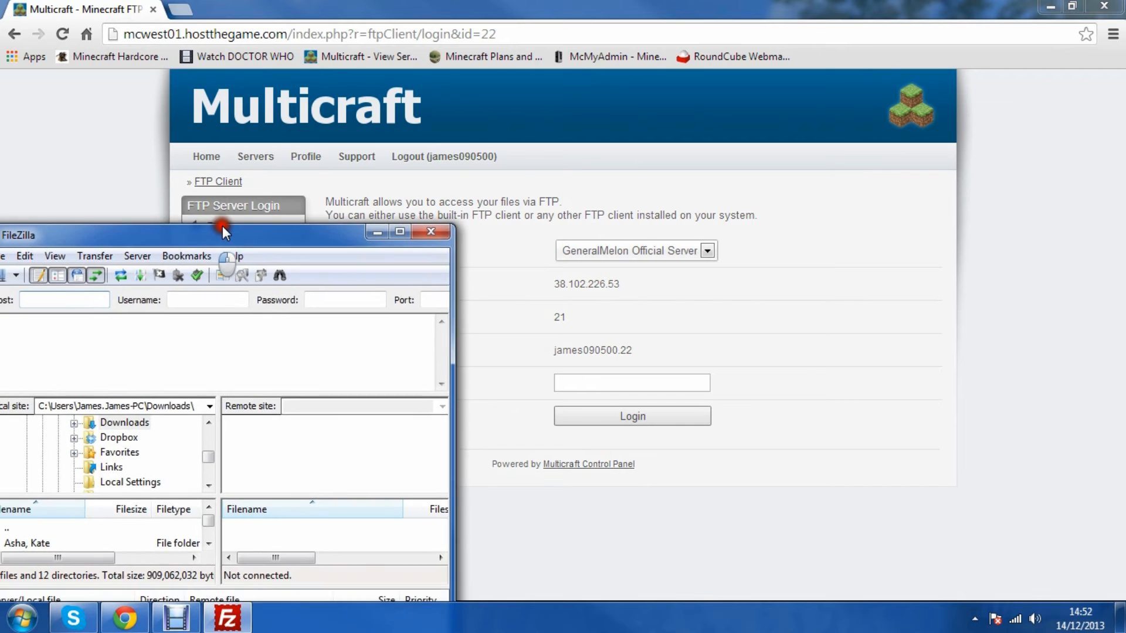
Fill FileZilla's Quickconnect bar with the host IP, username james090500, password and port 21.
drag(223, 231, 266, 196)
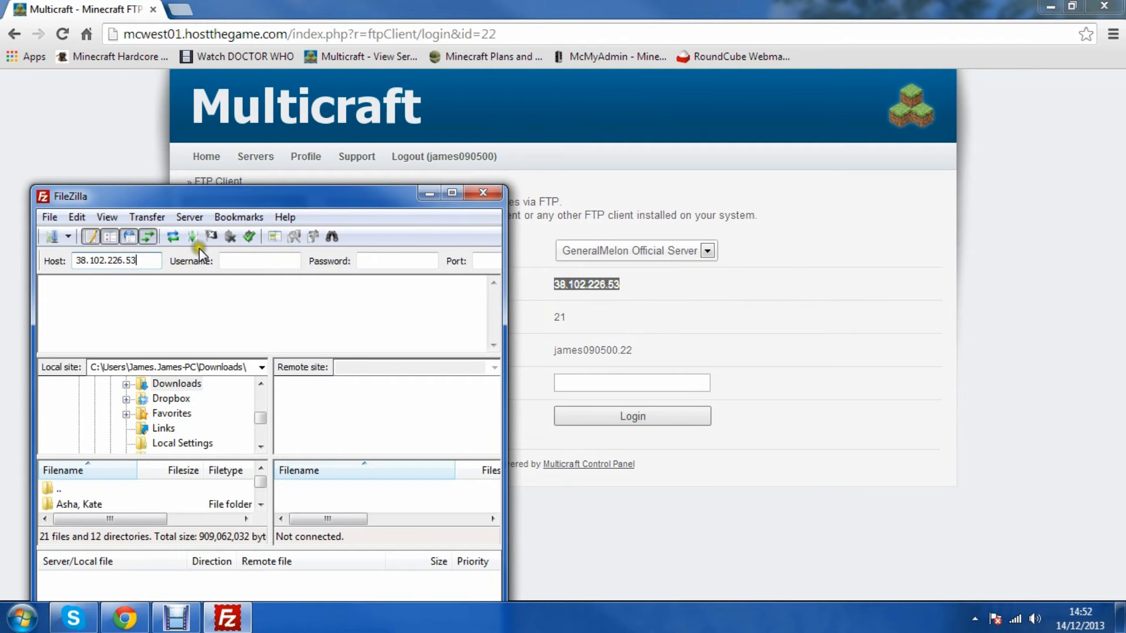
click(261, 260)
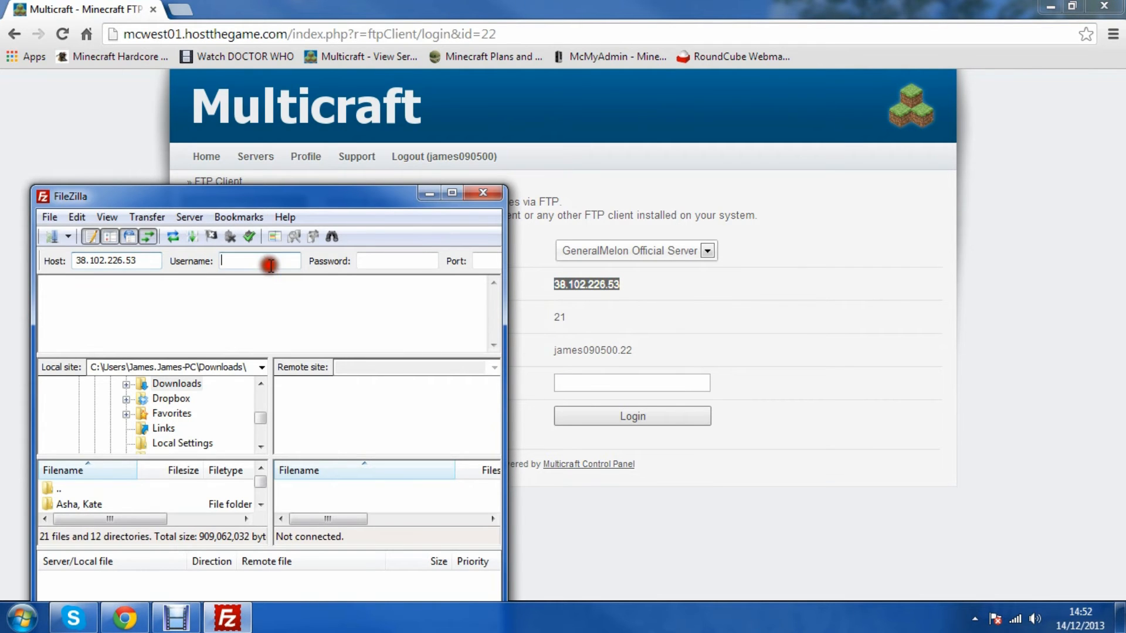
text(james090500)
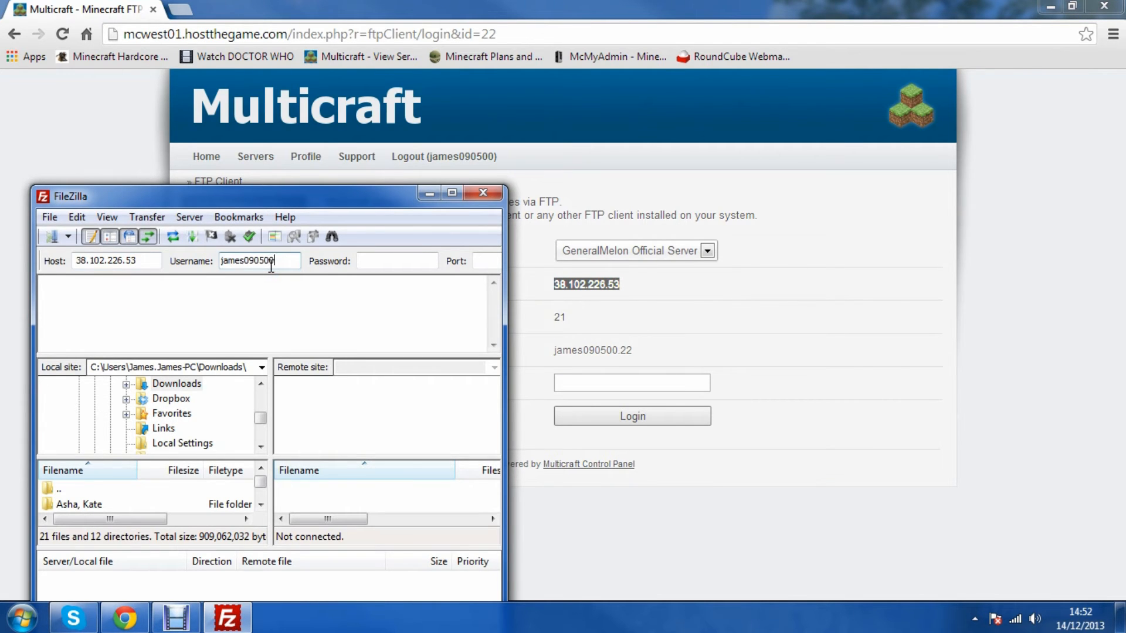
text(.22)
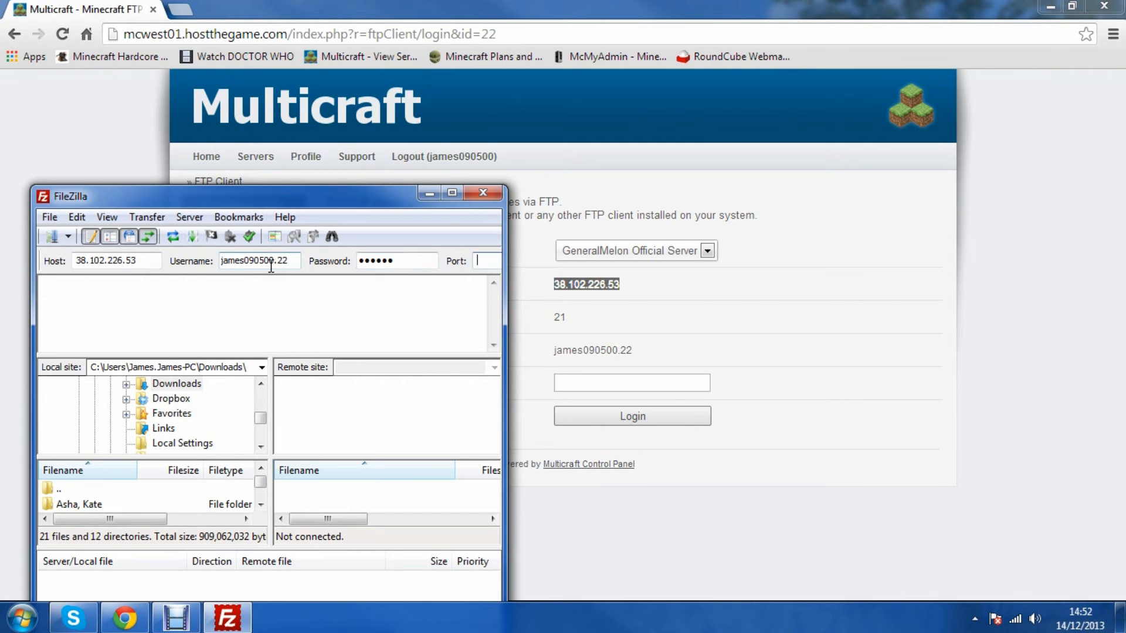
text(21)
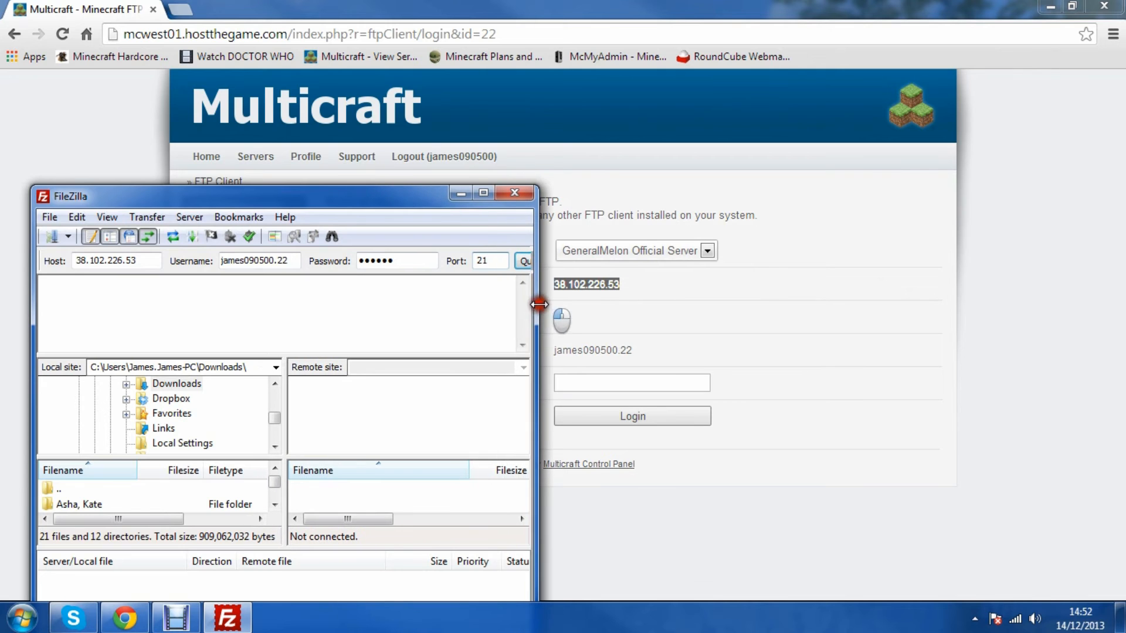
drag(280, 196, 244, 167)
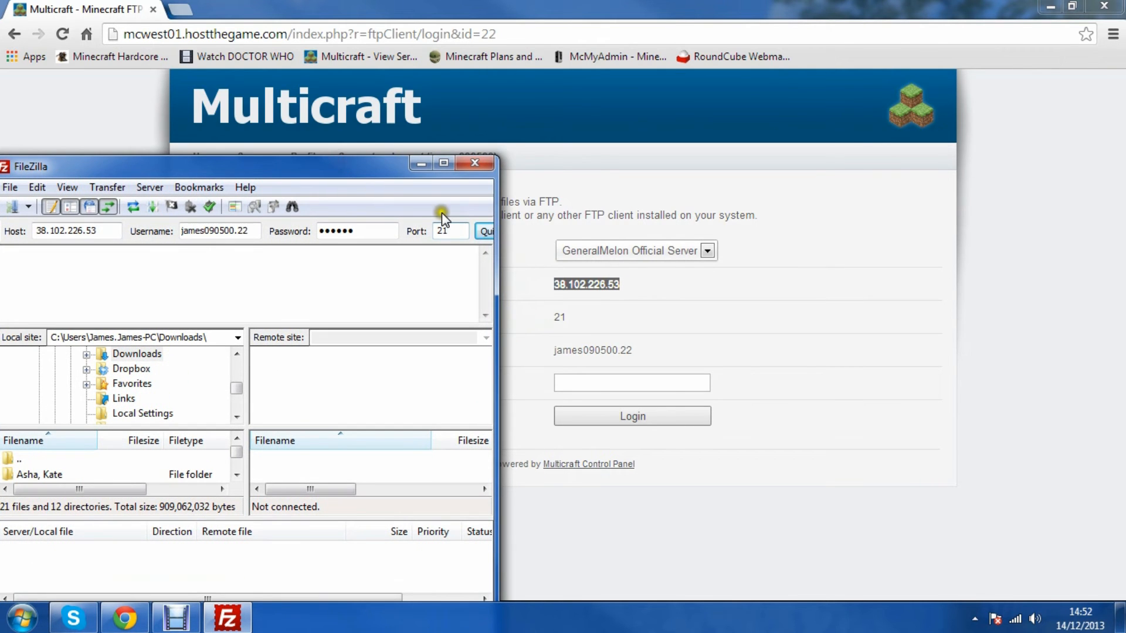
Connect to the Minecraft server over FTP and maximize FileZilla.
click(487, 231)
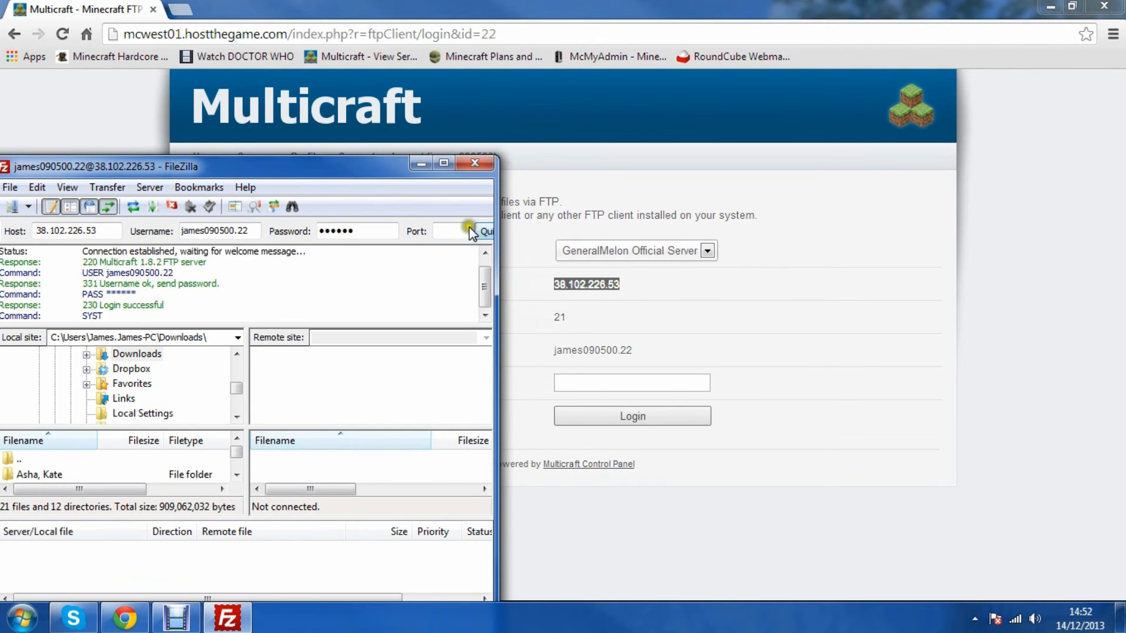
click(486, 231)
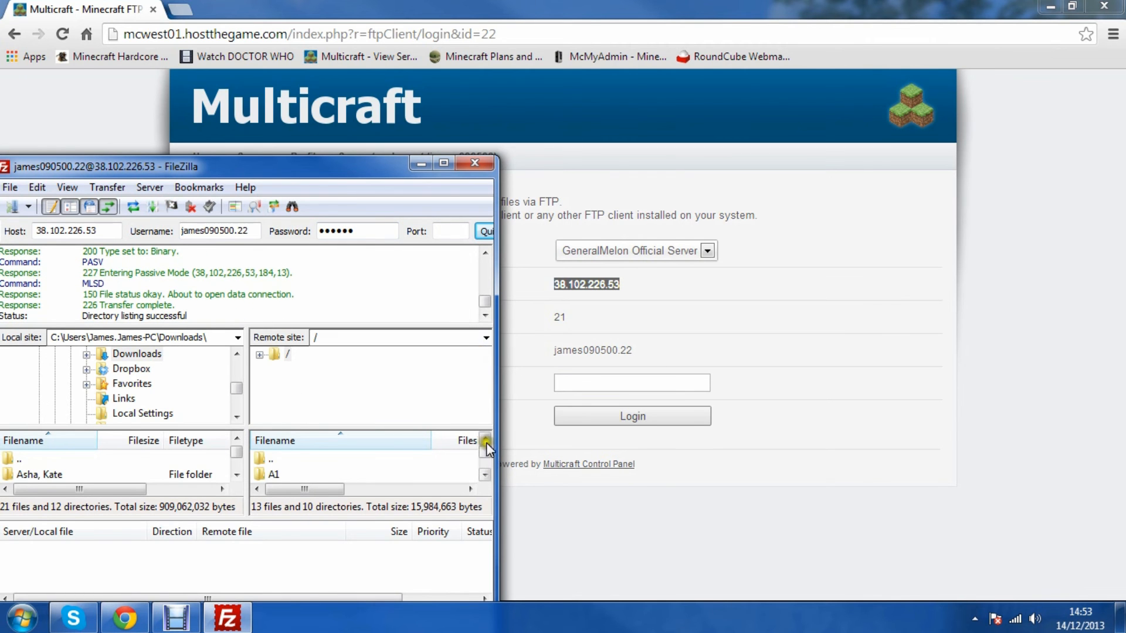
click(444, 163)
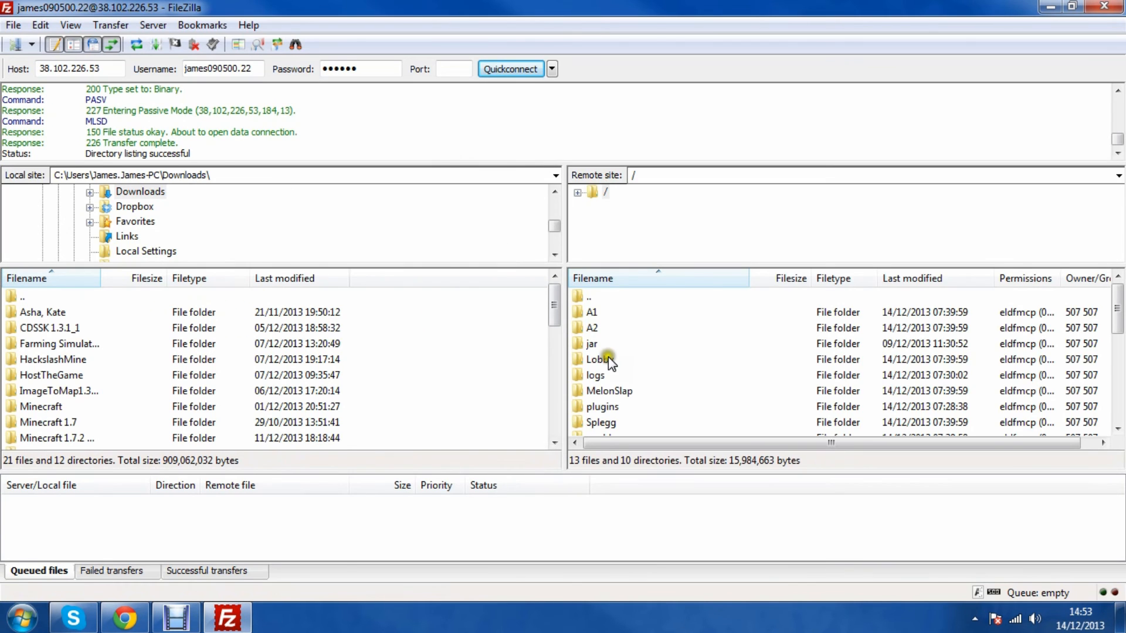
Browse the remote Lobby and logs folders, then return to the browser at hostthegame.com.
click(599, 359)
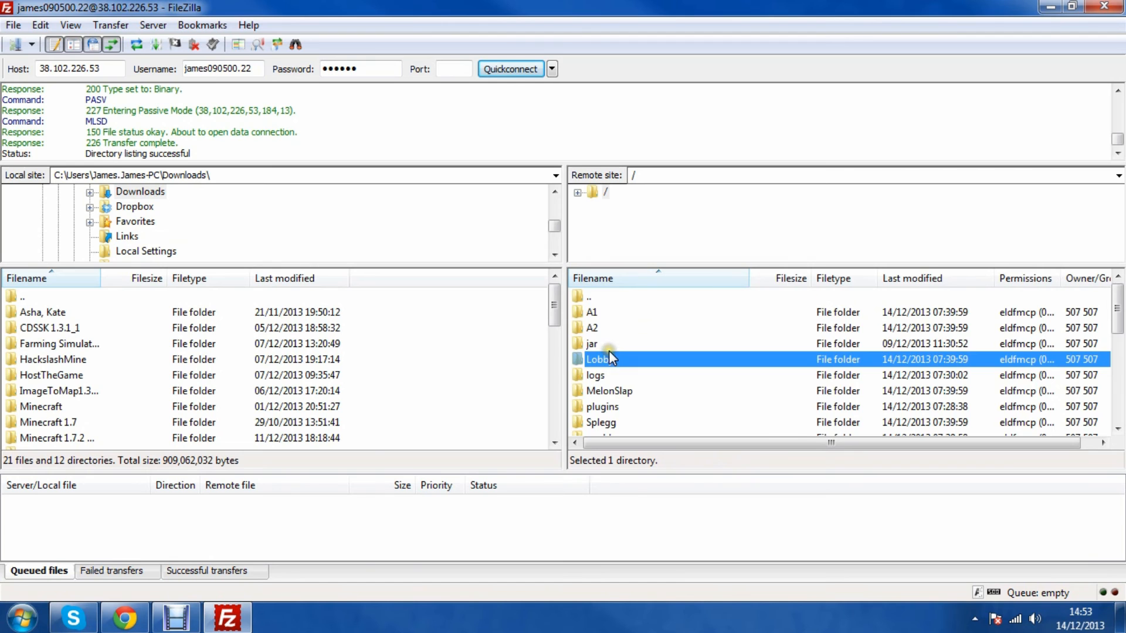
click(595, 376)
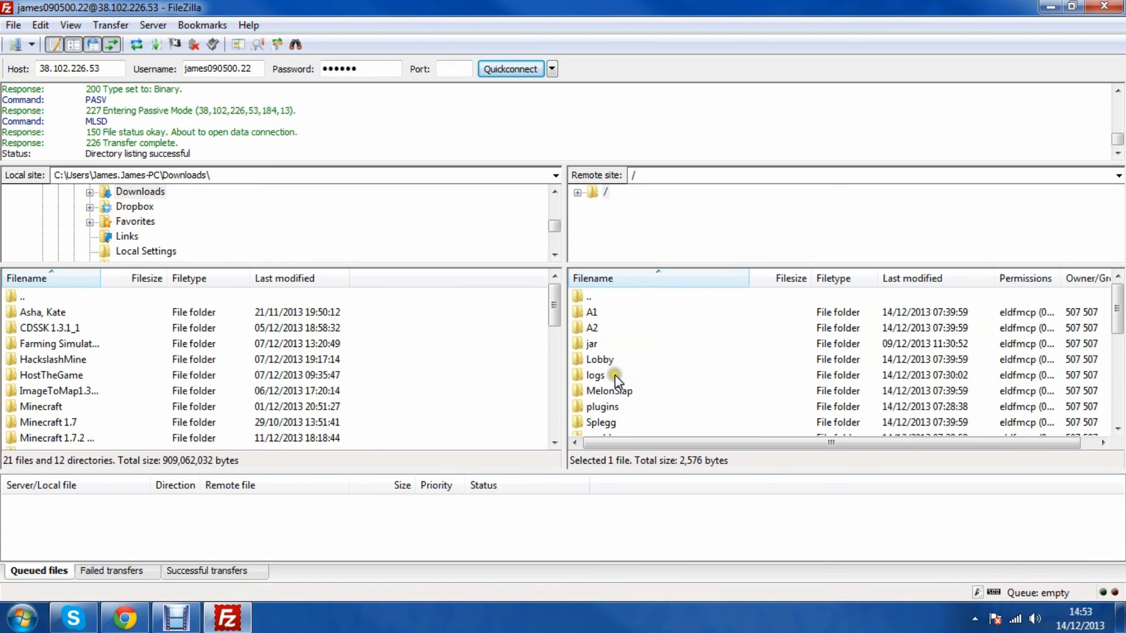
click(59, 391)
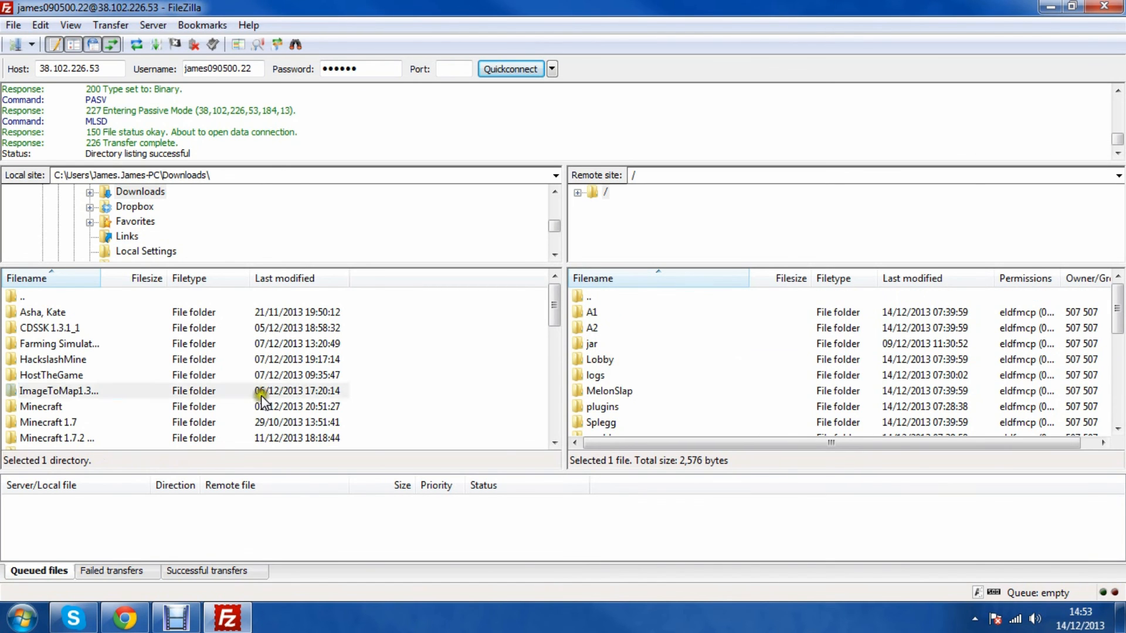
click(59, 390)
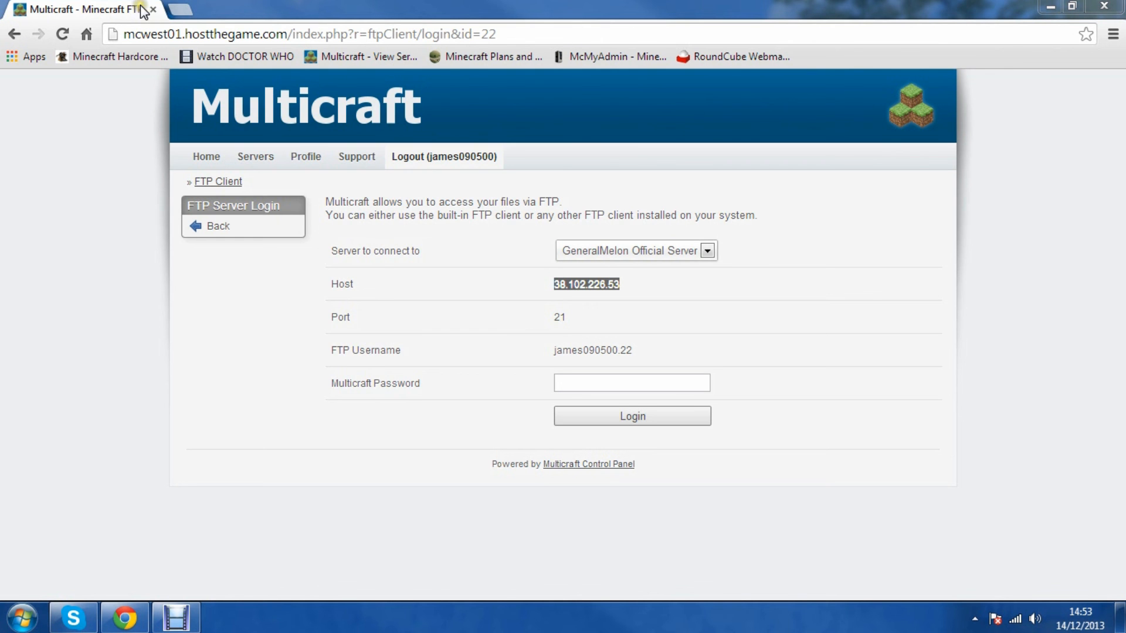
click(484, 56)
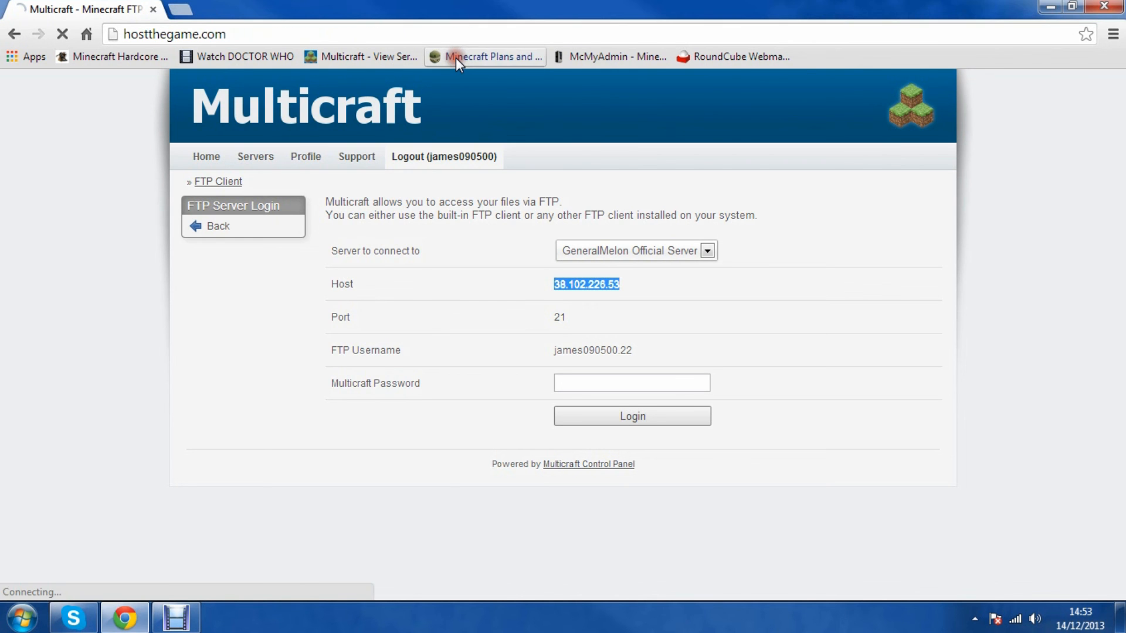